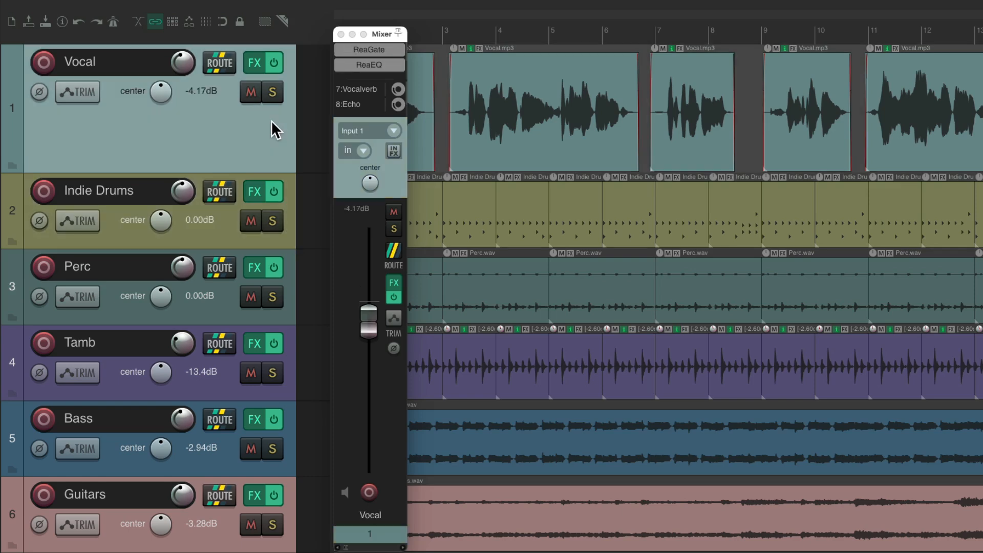
{"action": "mouse_move", "coordinate": [295, 243]}
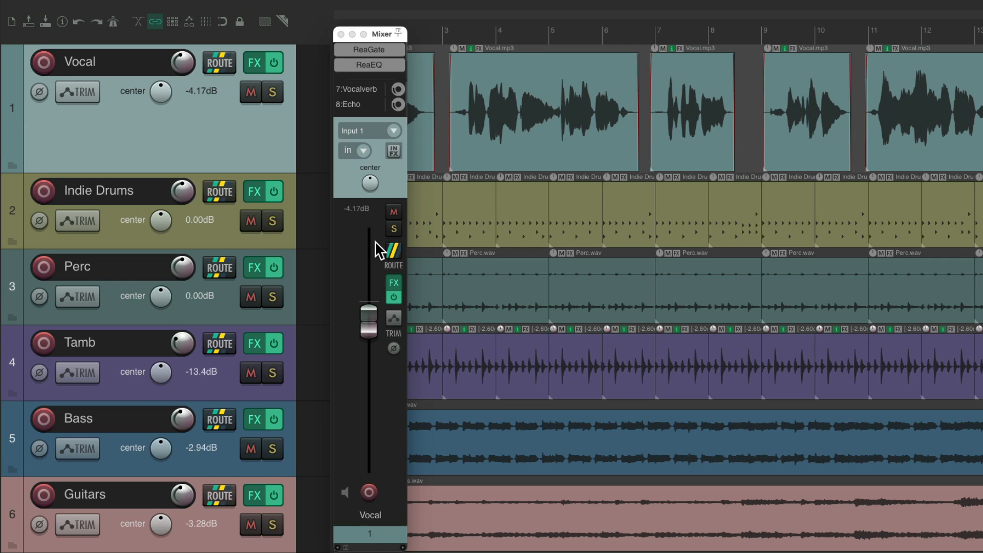
{"action": "mouse_move", "coordinate": [260, 138]}
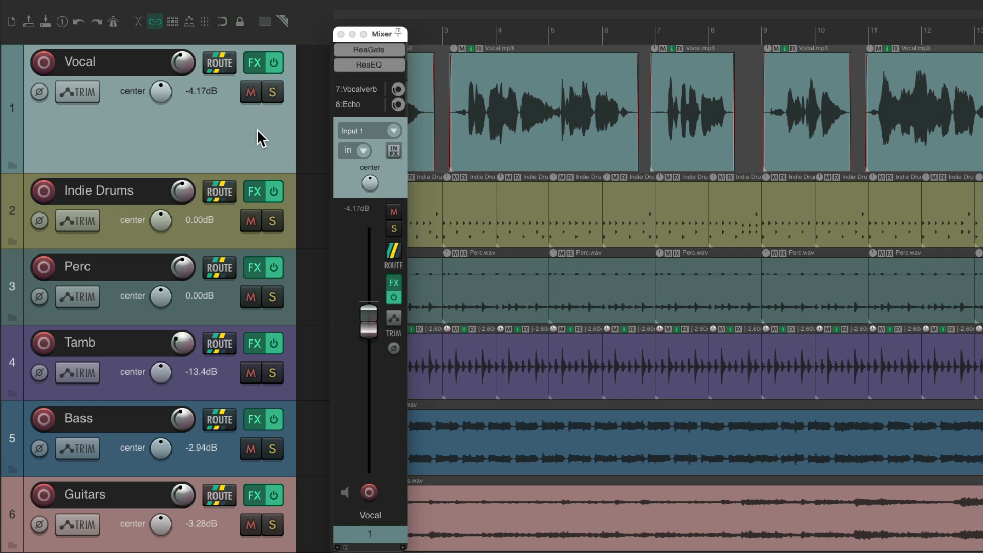
Close and reopen the floating mixer so its strip follows the Indie Drums track.
{"action": "left_click", "coordinate": [340, 34]}
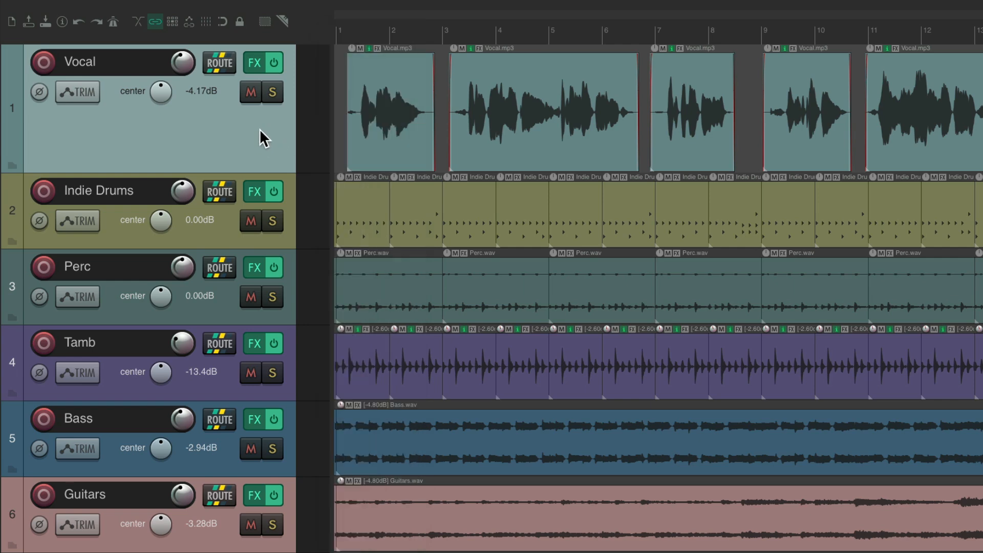
{"action": "mouse_move", "coordinate": [292, 222]}
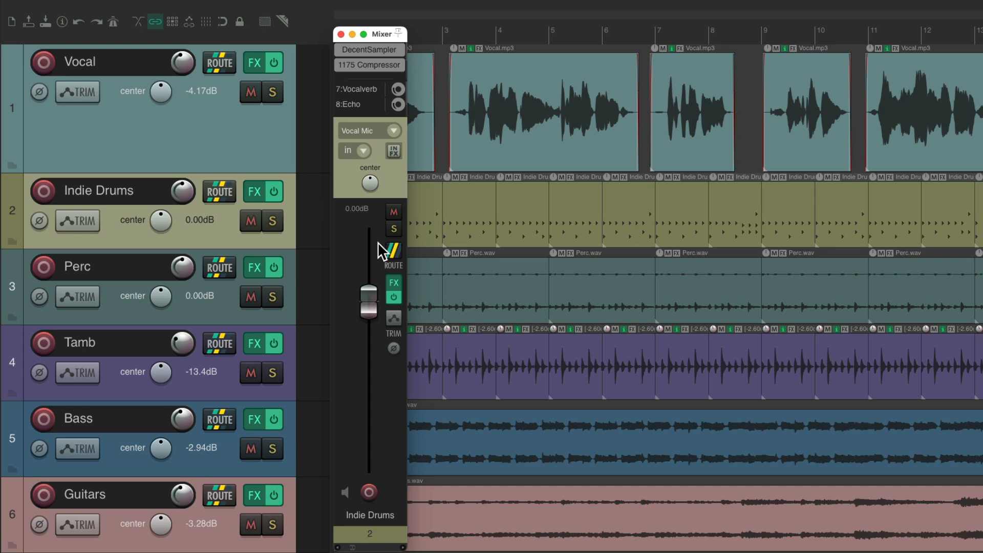
{"action": "mouse_move", "coordinate": [365, 196]}
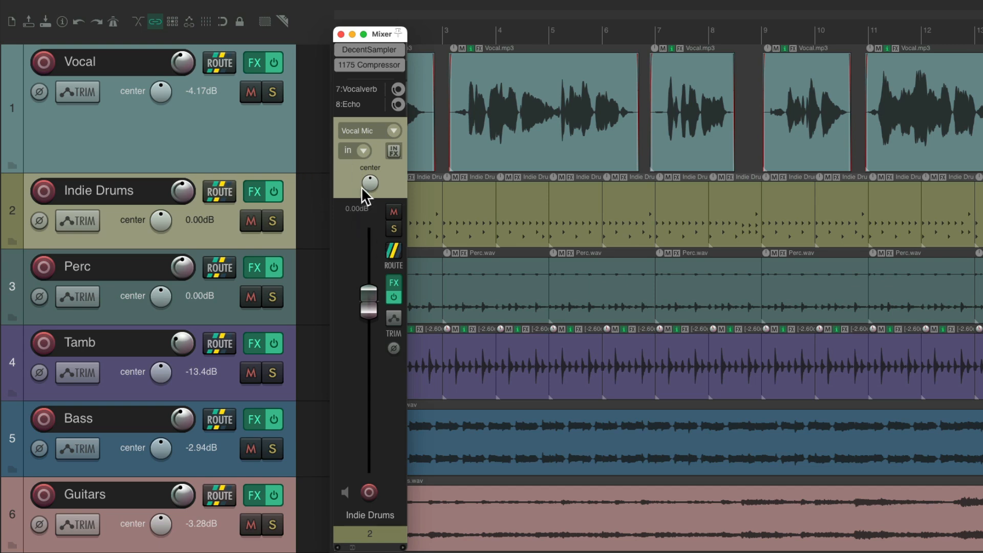
{"action": "left_click", "coordinate": [341, 34]}
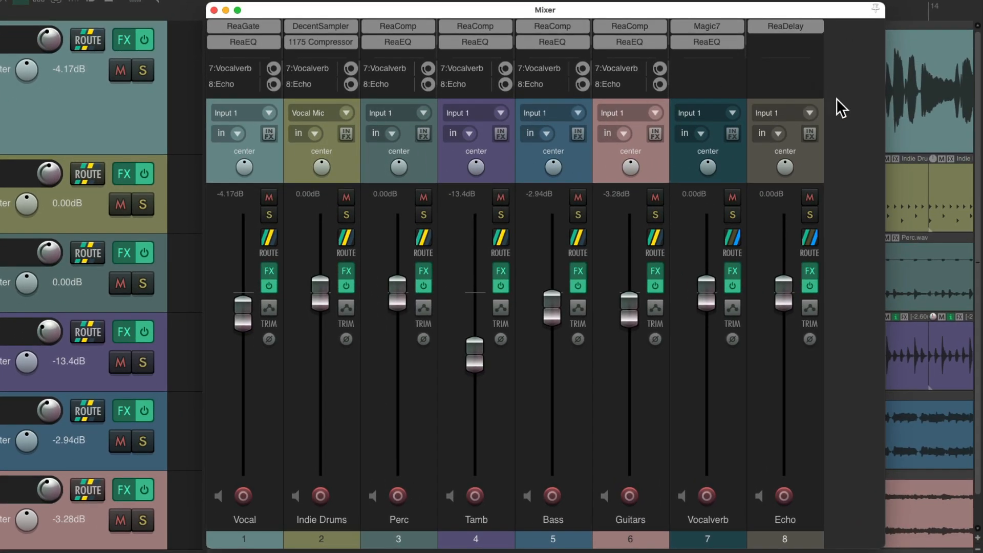
Dock the mixer into the main window via Dock Mixer in Docker.
{"action": "right_click", "coordinate": [839, 109]}
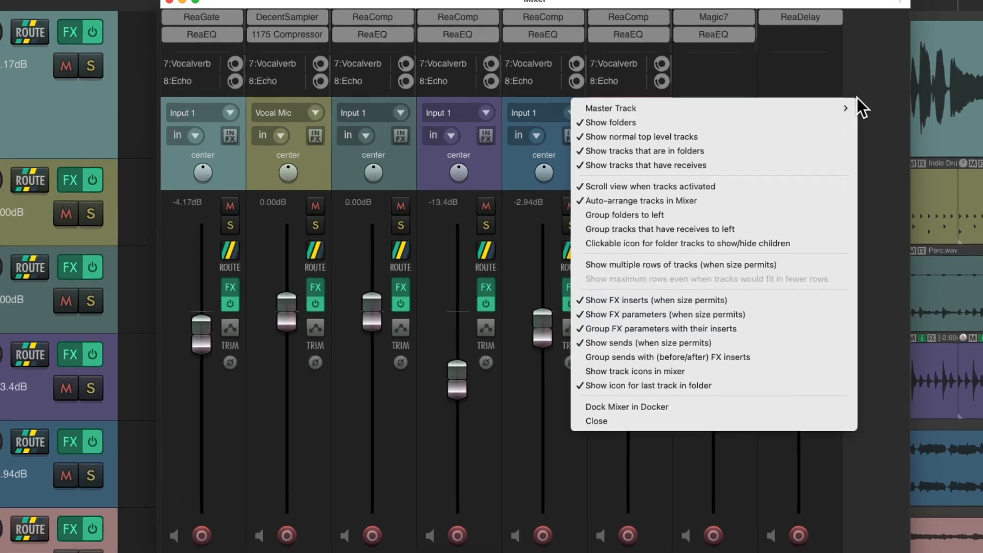
{"action": "mouse_move", "coordinate": [727, 461]}
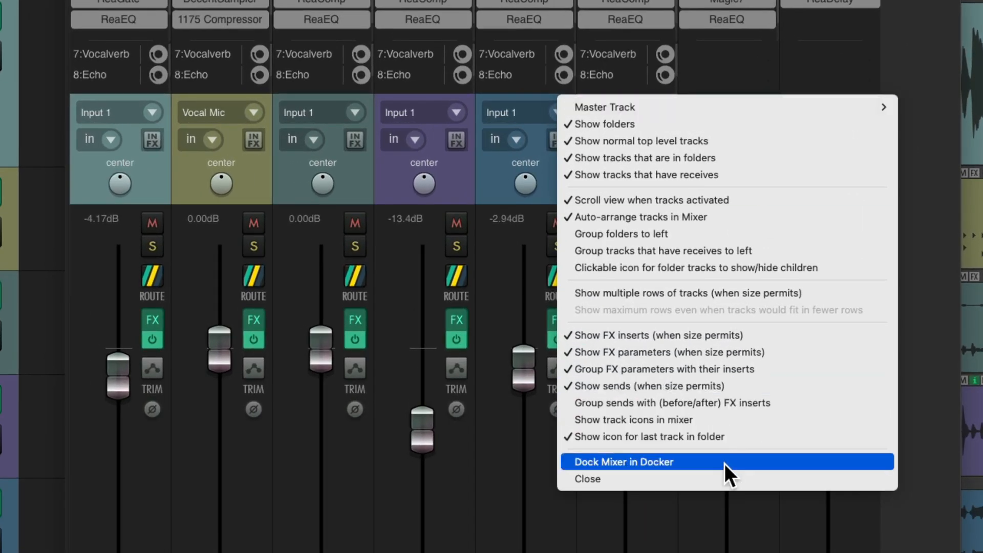
{"action": "left_click", "coordinate": [624, 462]}
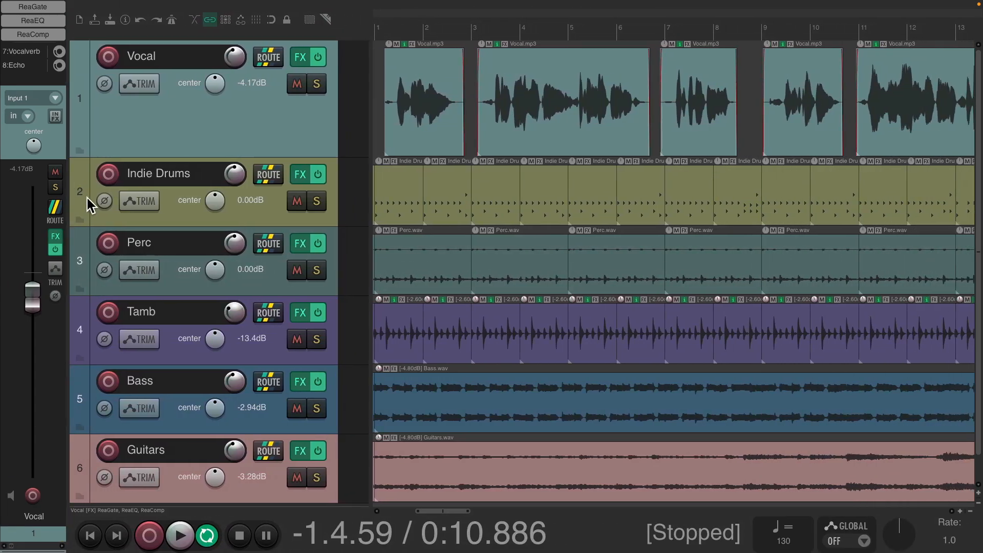
{"action": "mouse_move", "coordinate": [88, 201]}
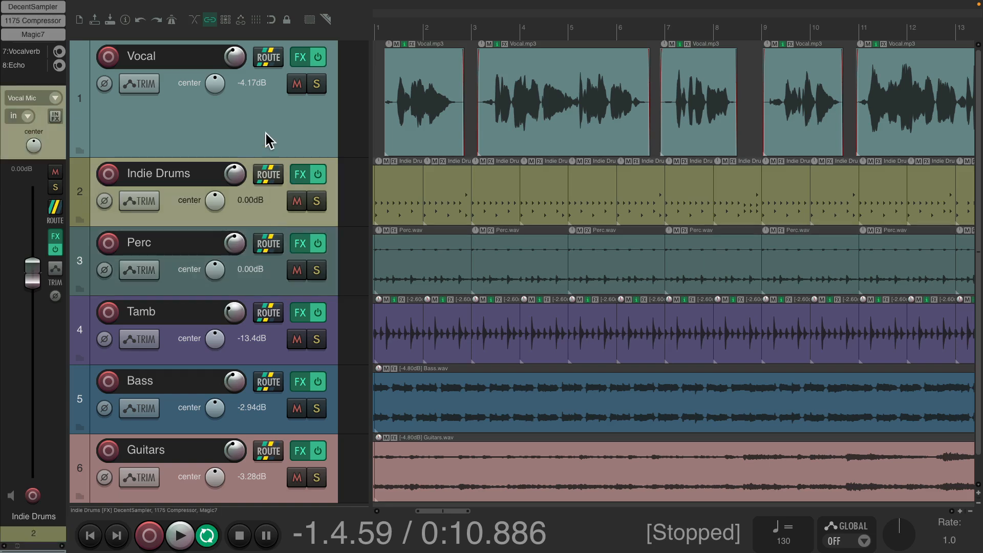
Select the Indie Drums track header so the docked mixer strip shows it.
{"action": "left_click", "coordinate": [156, 56]}
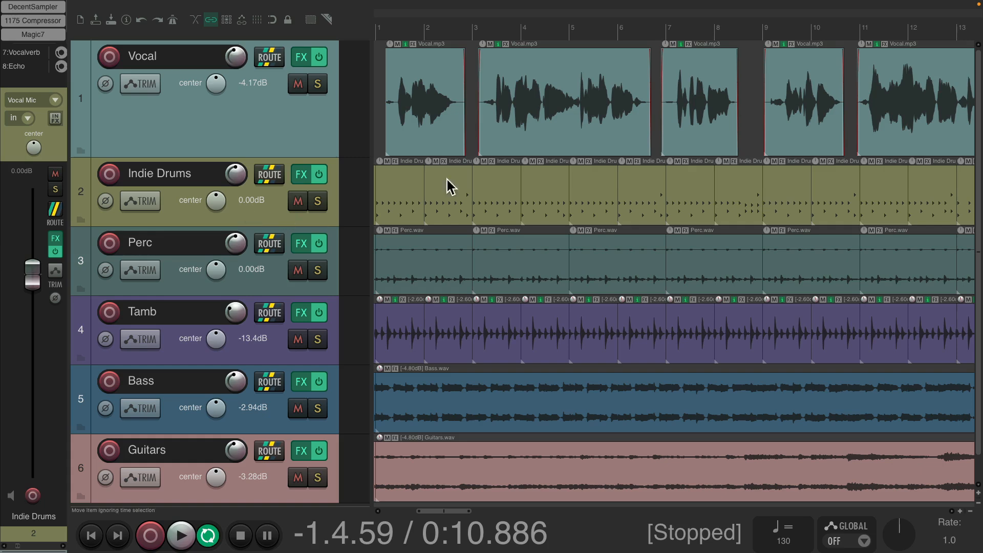
{"action": "mouse_move", "coordinate": [530, 151]}
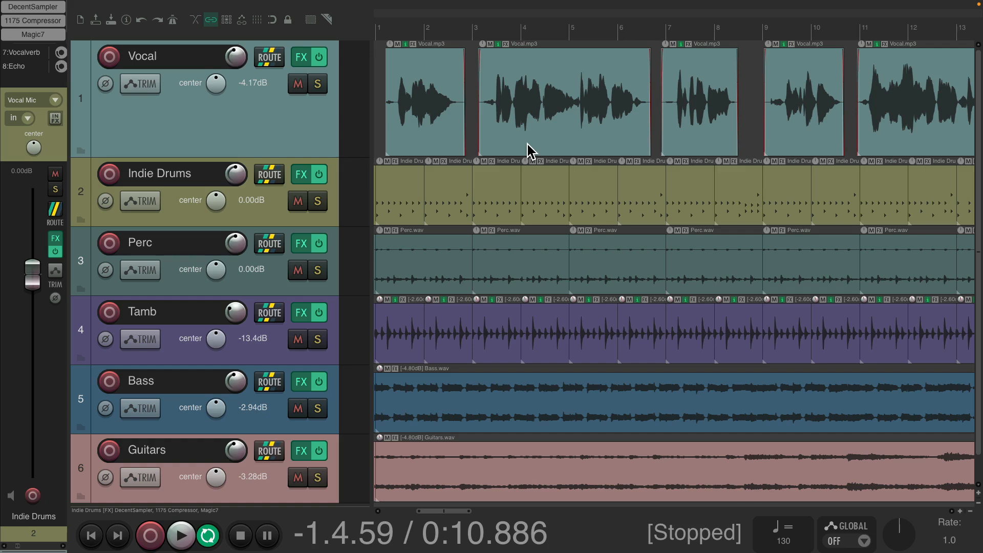
Save the docked single-fader layout as window screenset 2, One Fader Mixer.
{"action": "left_click", "coordinate": [177, 9]}
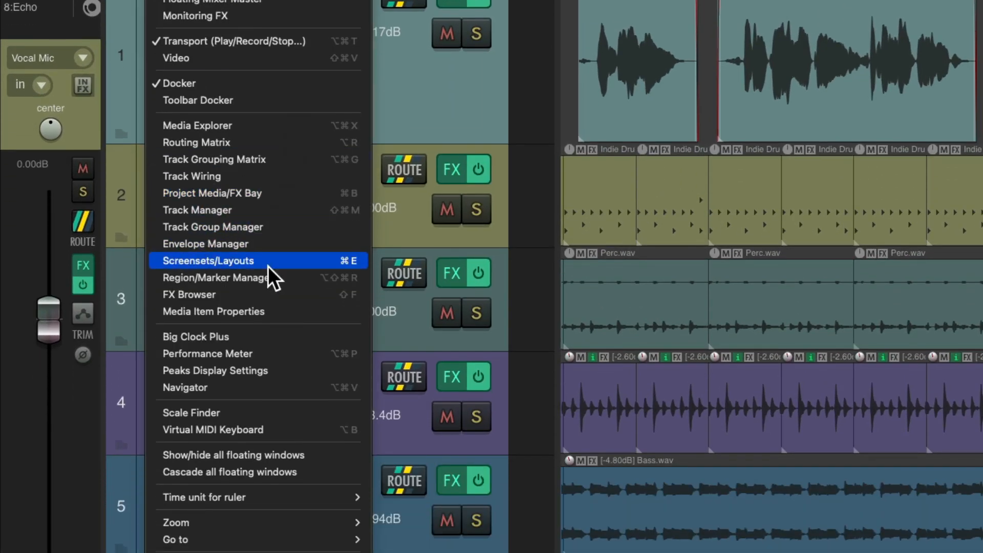
{"action": "key", "text": "ctrl+e"}
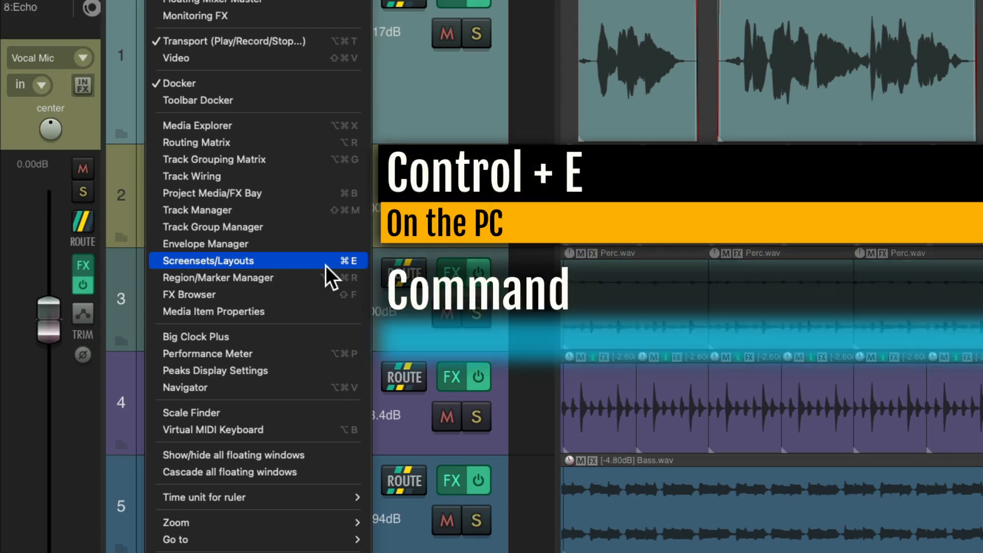
{"action": "left_click", "coordinate": [209, 260]}
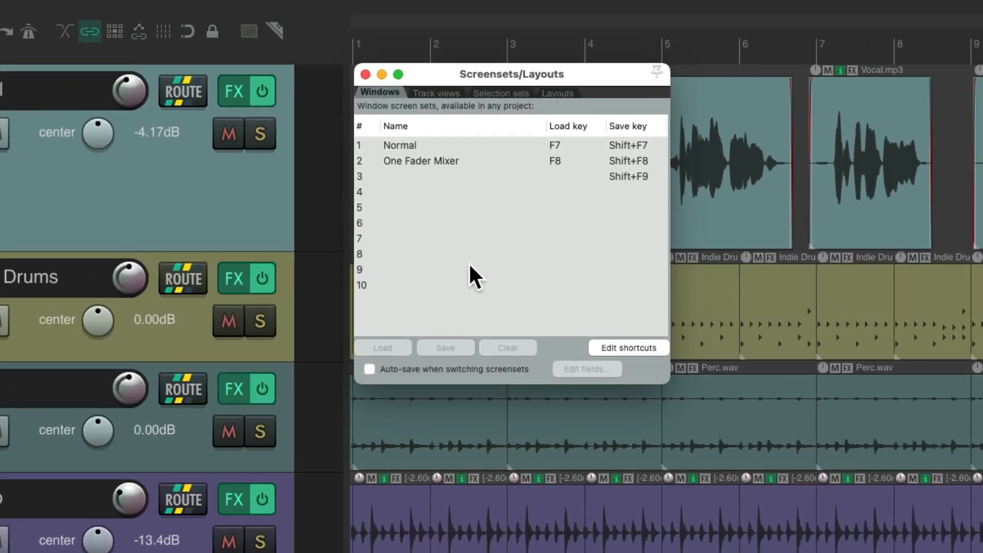
{"action": "mouse_move", "coordinate": [401, 103]}
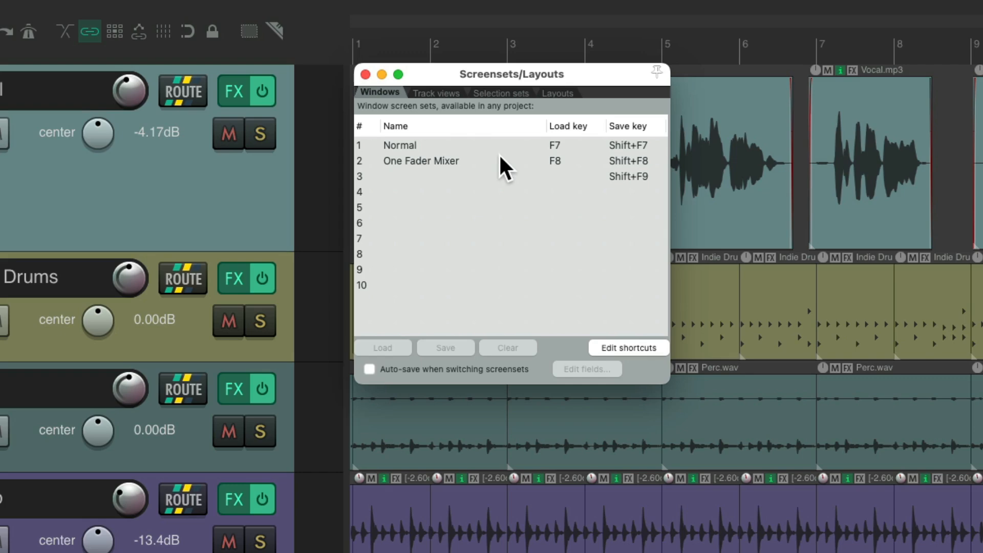
{"action": "left_click", "coordinate": [439, 160]}
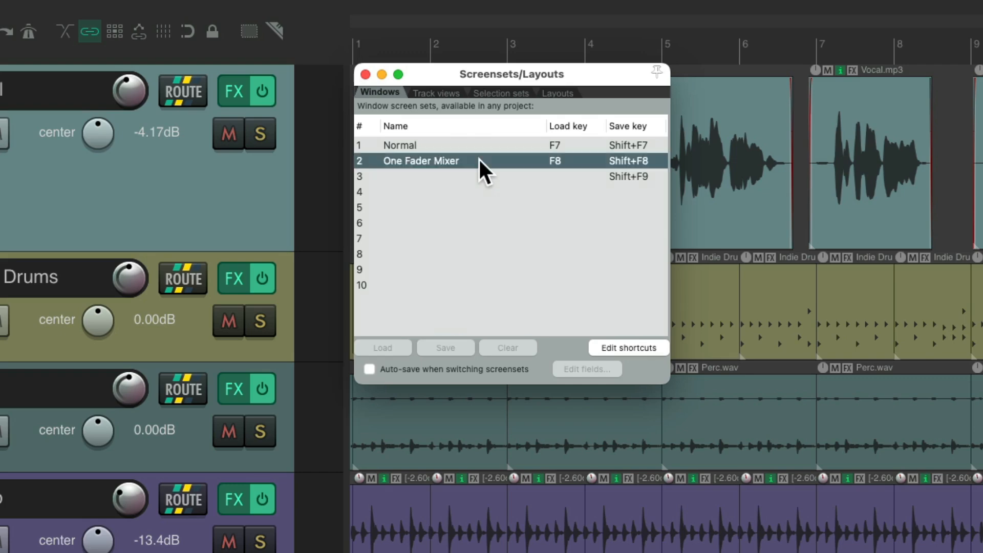
{"action": "left_click", "coordinate": [446, 347]}
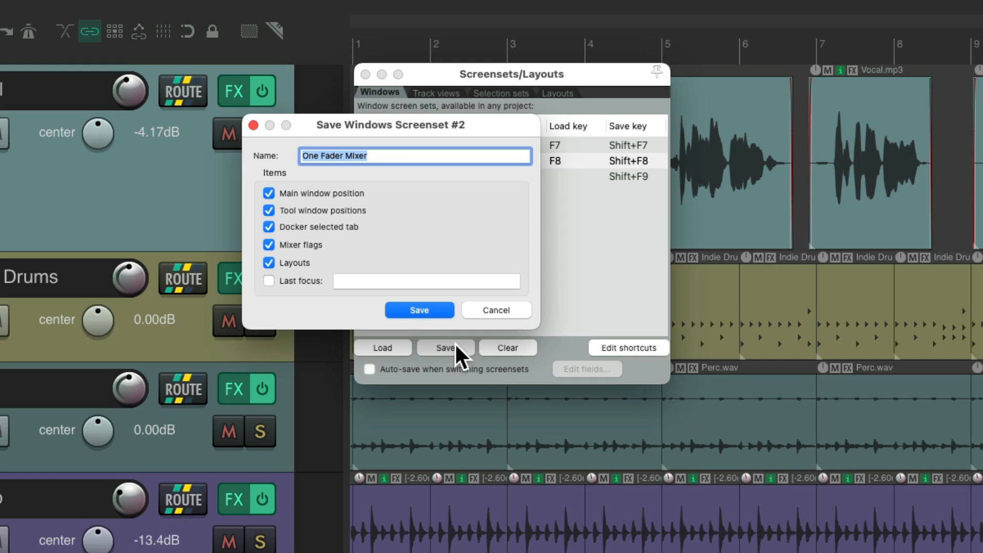
{"action": "left_click", "coordinate": [418, 309]}
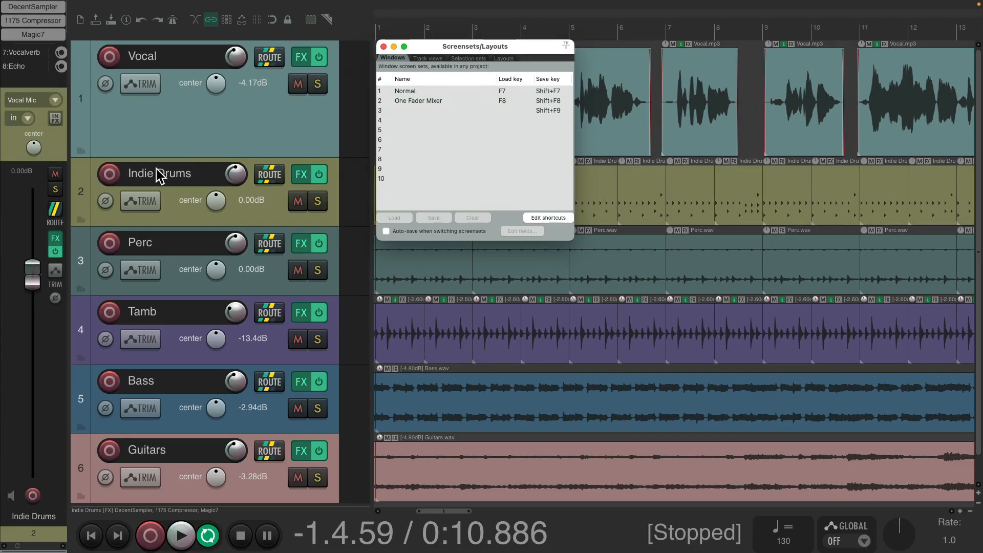
{"action": "mouse_move", "coordinate": [42, 145]}
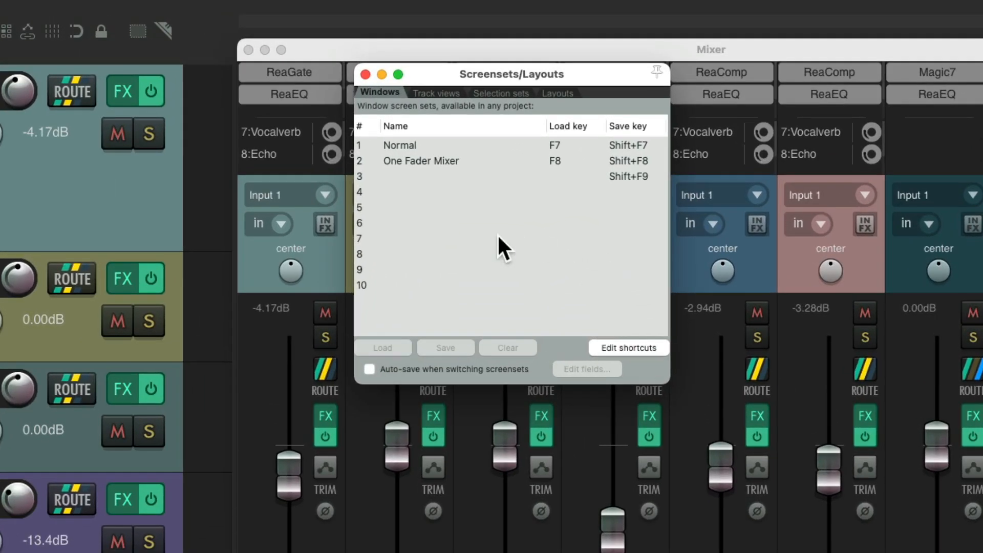
Save the full-mixer layout as window screenset 1, Normal.
{"action": "left_click", "coordinate": [399, 144]}
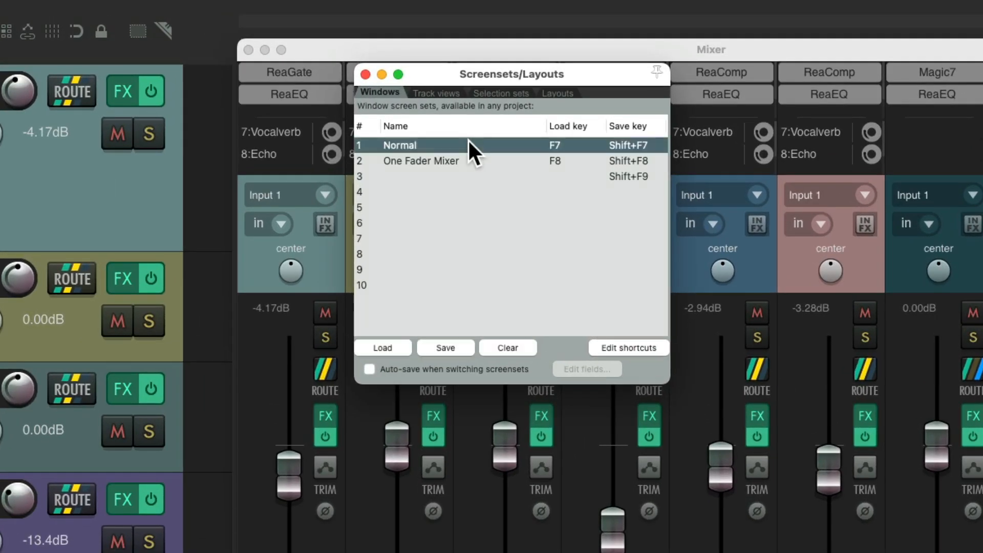
{"action": "left_click", "coordinate": [445, 347]}
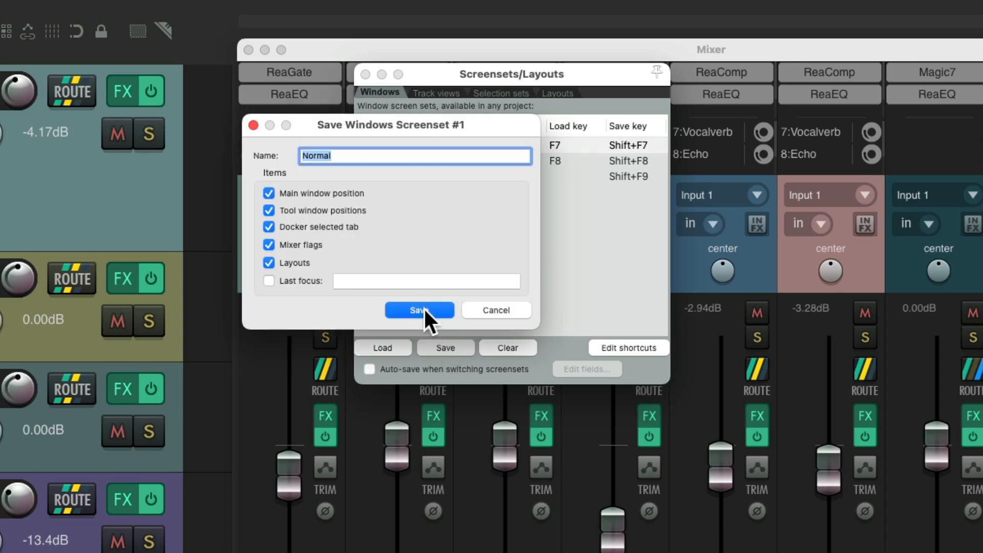
{"action": "left_click", "coordinate": [418, 309]}
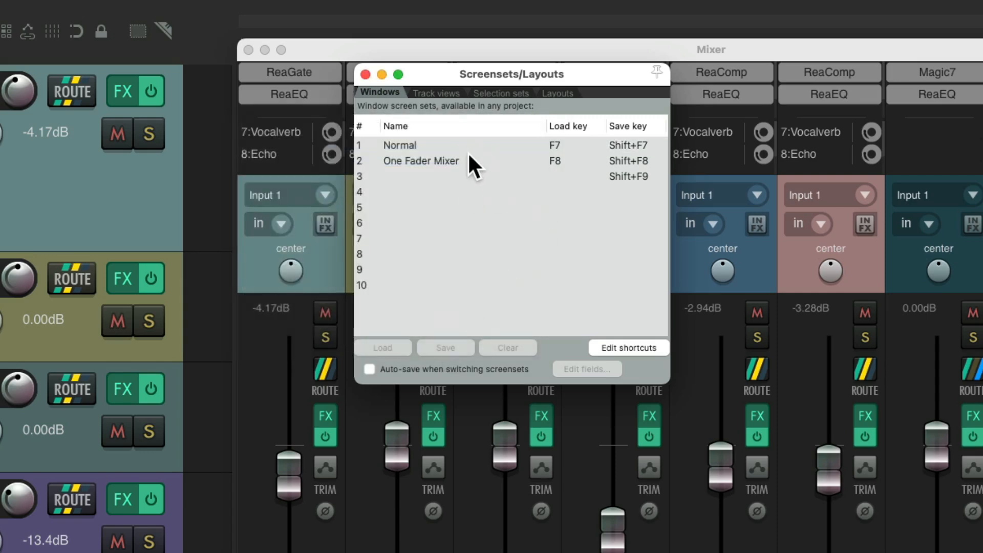
Close the screensets window and switch between the One Fader Mixer and Normal layouts.
{"action": "left_click", "coordinate": [421, 160]}
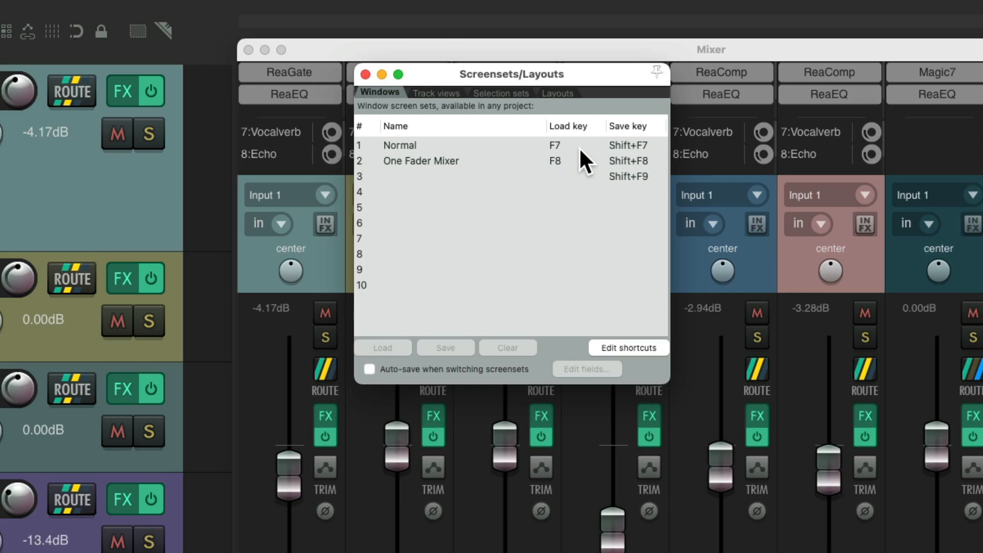
{"action": "mouse_move", "coordinate": [590, 174]}
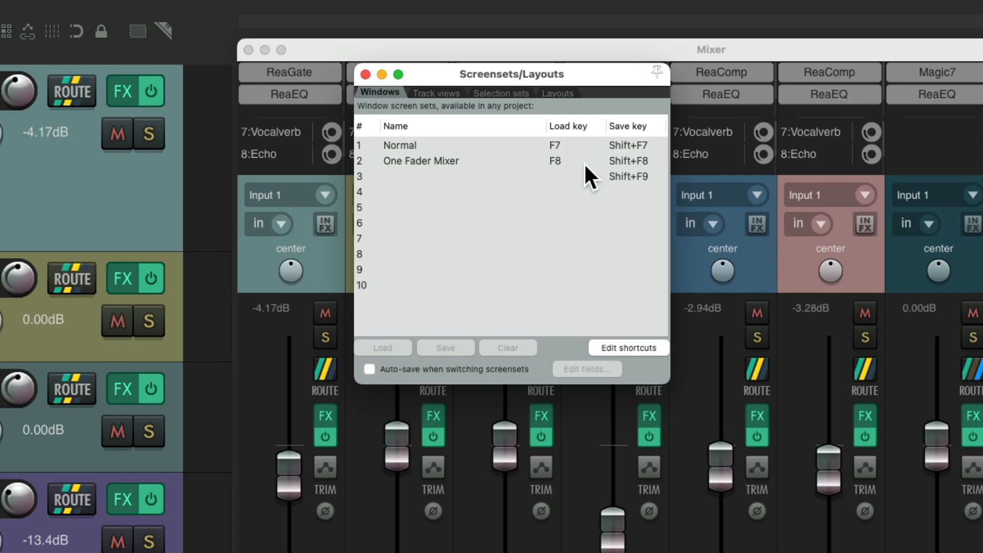
{"action": "mouse_move", "coordinate": [624, 358]}
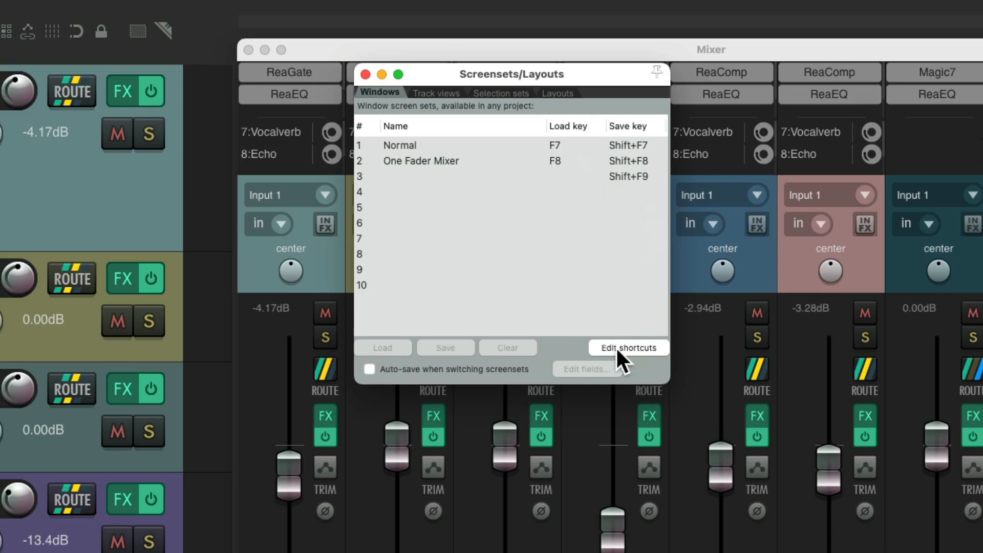
{"action": "mouse_move", "coordinate": [643, 359]}
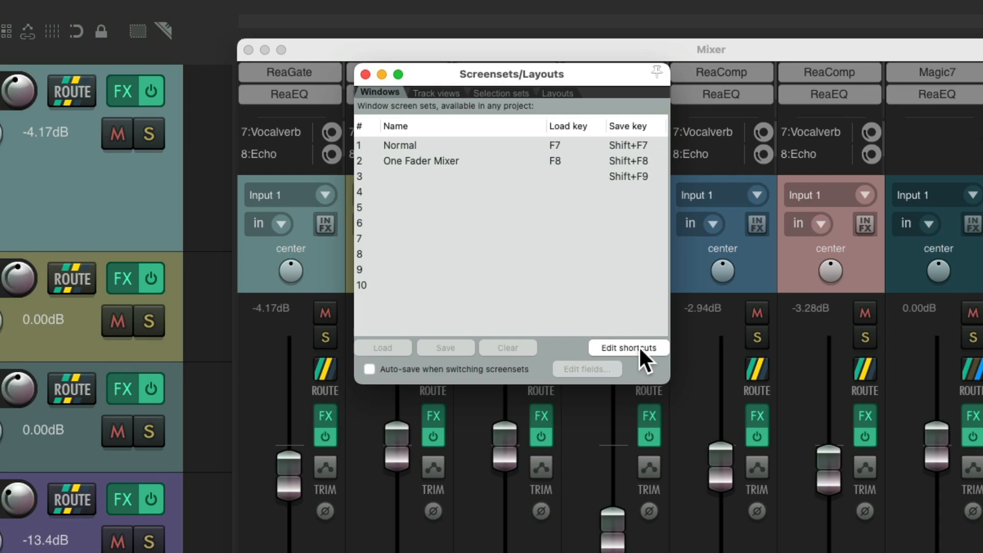
{"action": "mouse_move", "coordinate": [491, 285]}
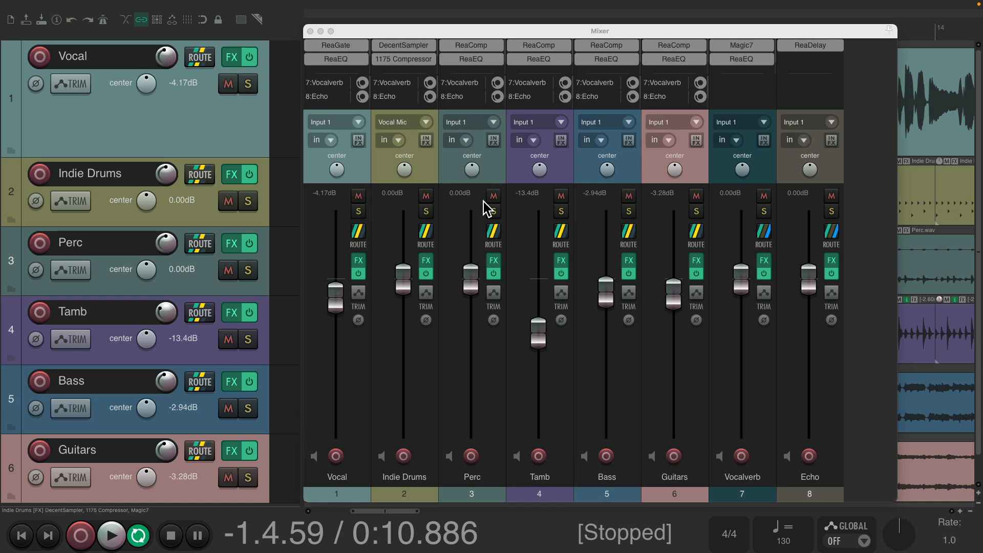
{"action": "left_click", "coordinate": [308, 31]}
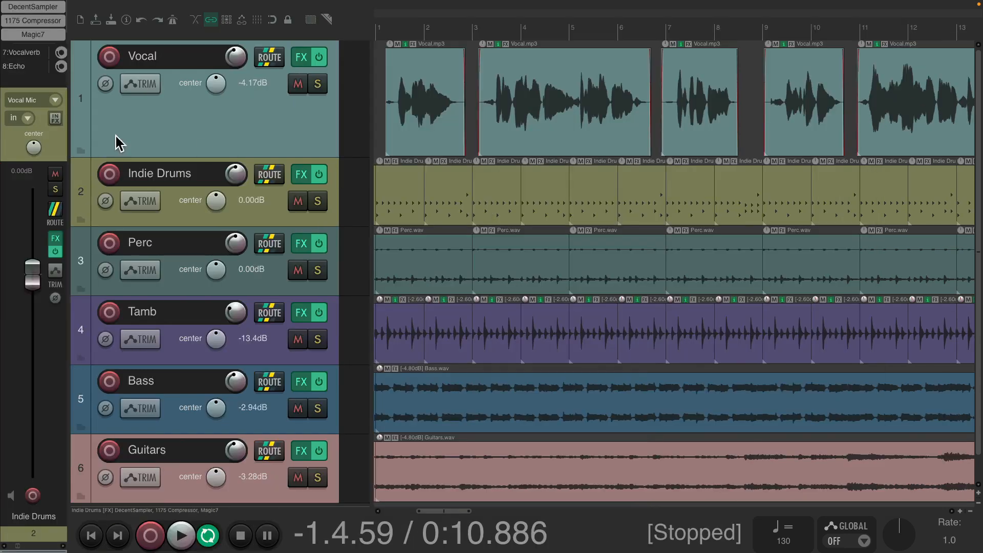
{"action": "mouse_move", "coordinate": [54, 169]}
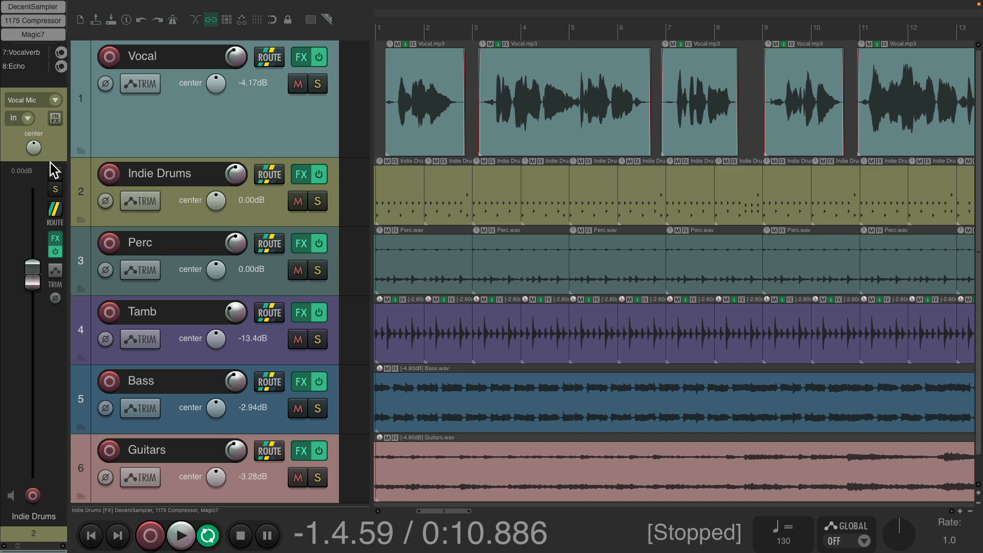
{"action": "mouse_move", "coordinate": [398, 139]}
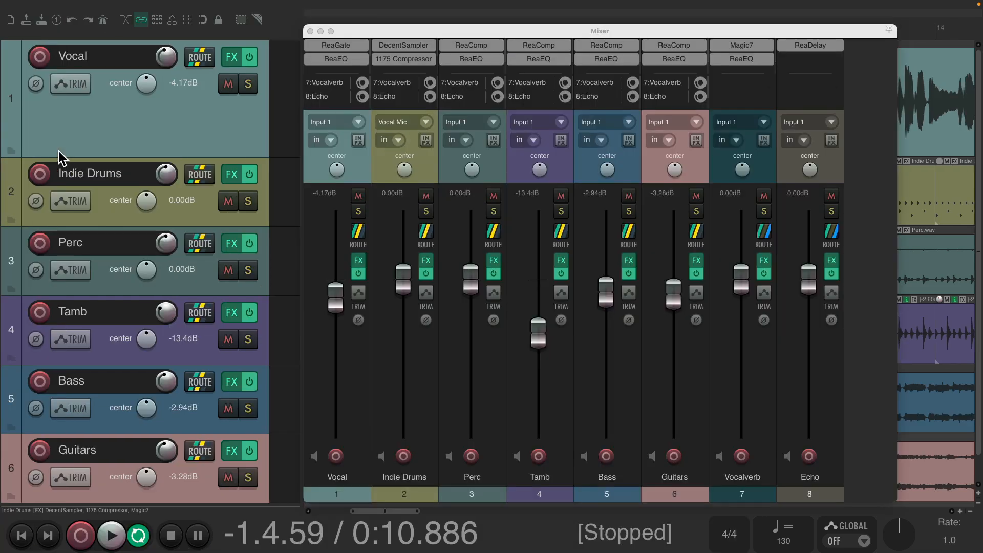
{"action": "mouse_move", "coordinate": [419, 178]}
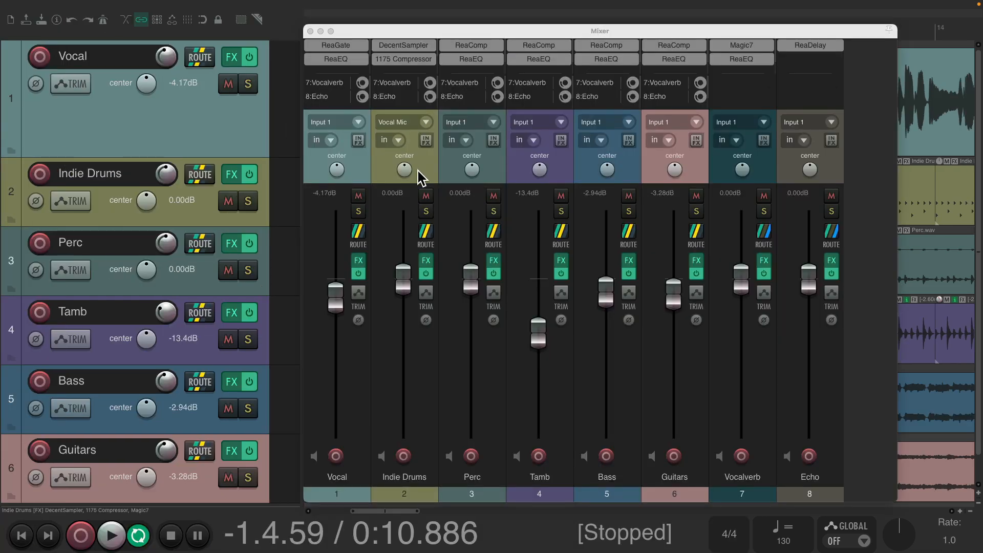